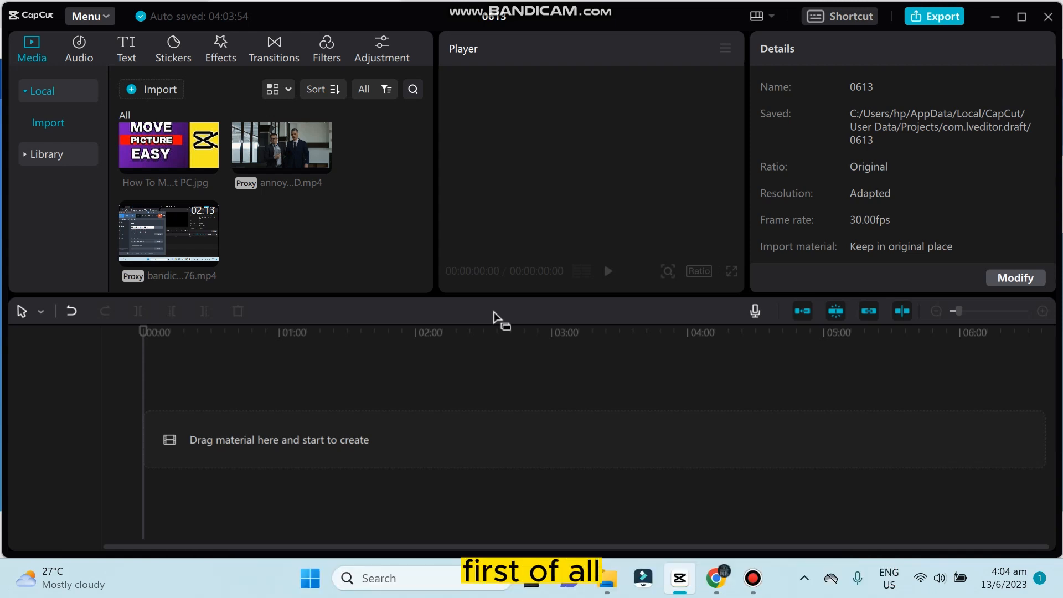
mouse_move(541, 209)
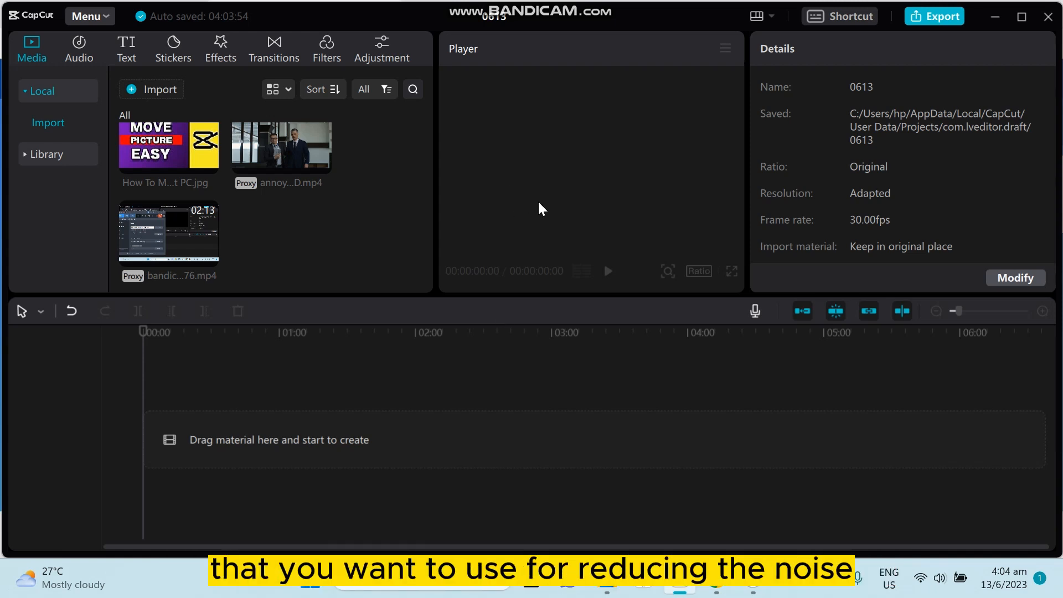
mouse_move(504, 211)
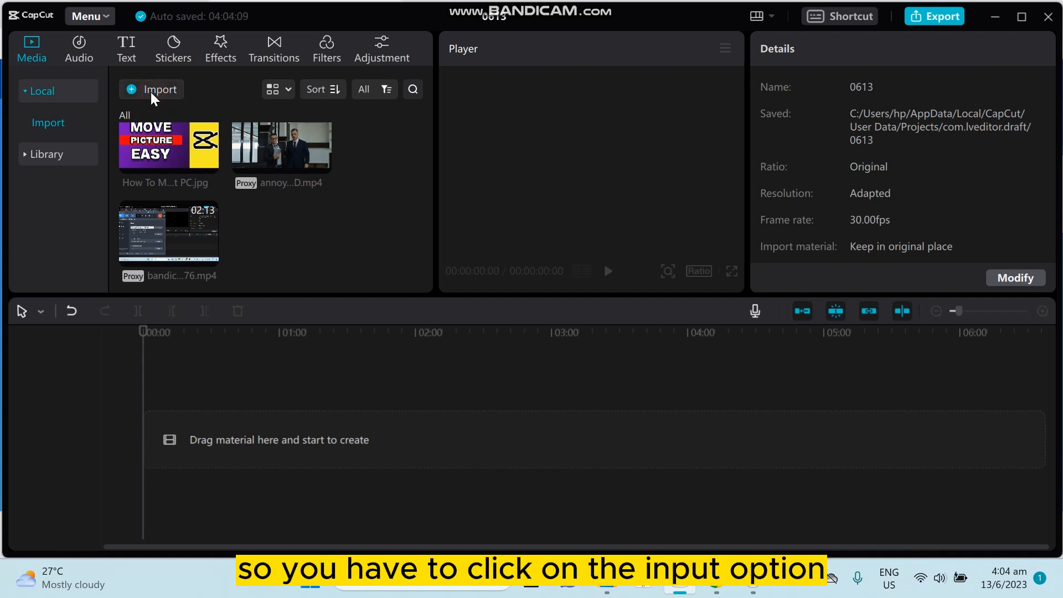
Import the bandicam screen recording into the project's media library.
left_click(152, 89)
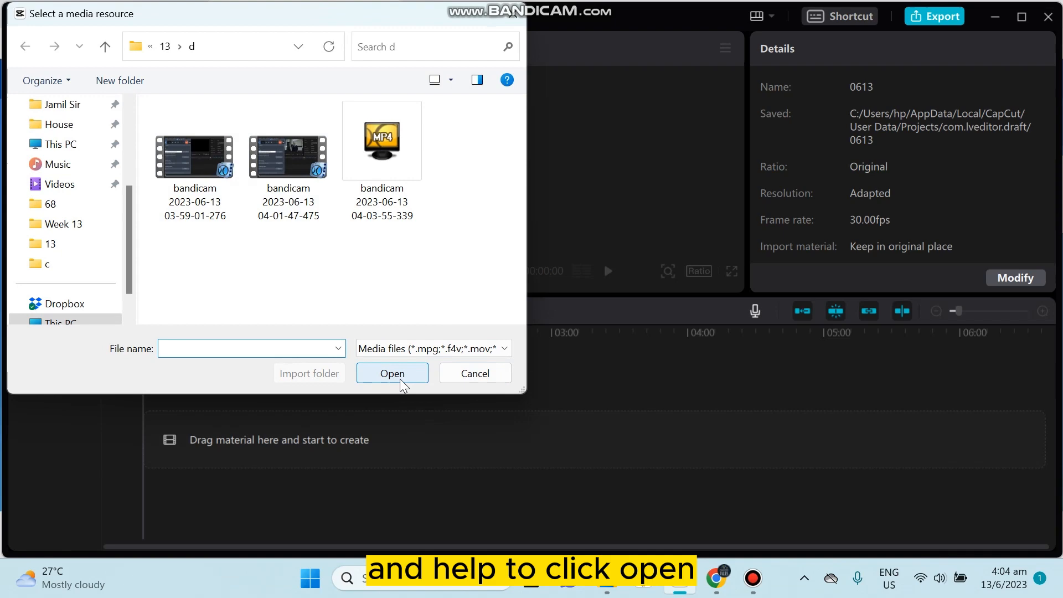
left_click(392, 373)
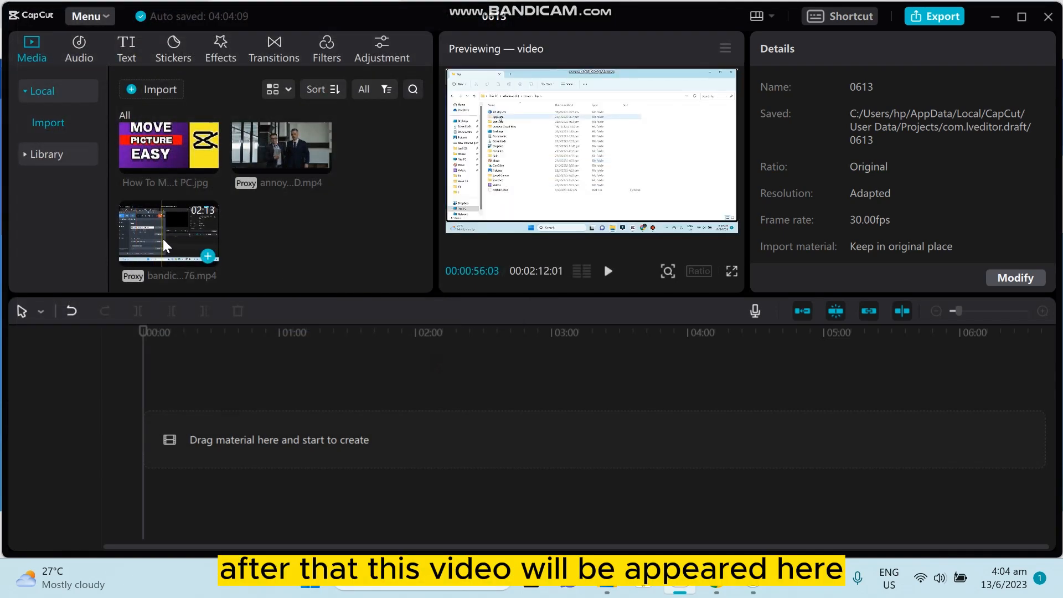
Add the bandicam recording from the media library onto the timeline.
left_click(167, 232)
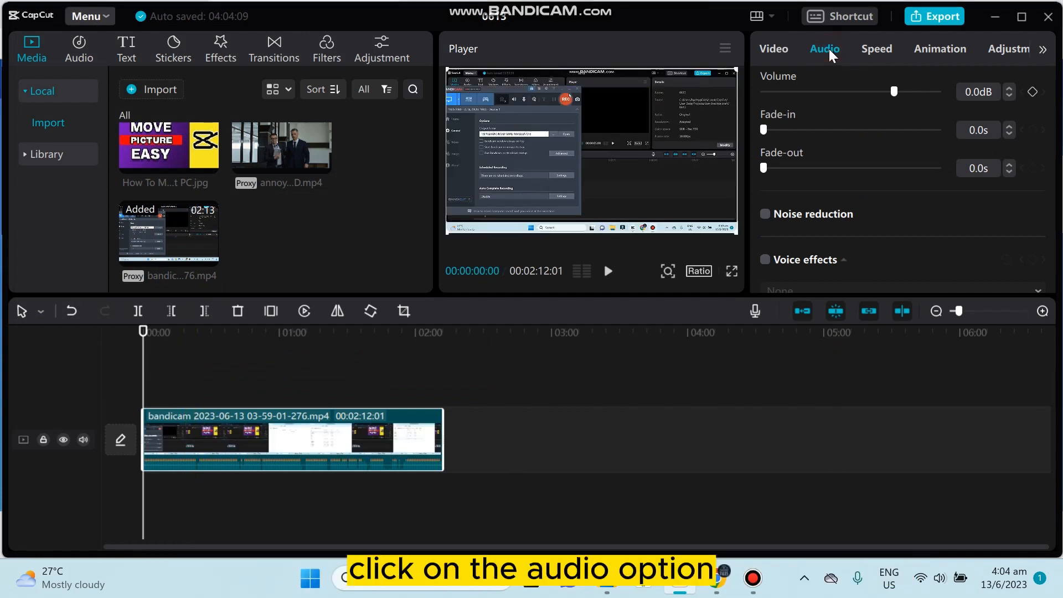
Enable Noise reduction for the bandicam clip in its Audio settings.
left_click(824, 48)
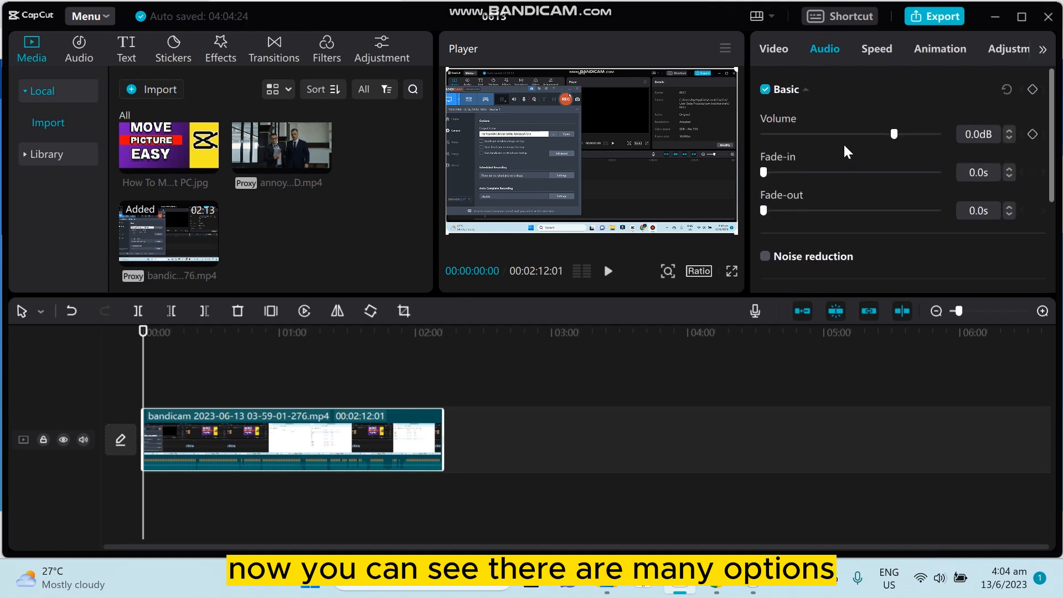
scroll("down", 3)
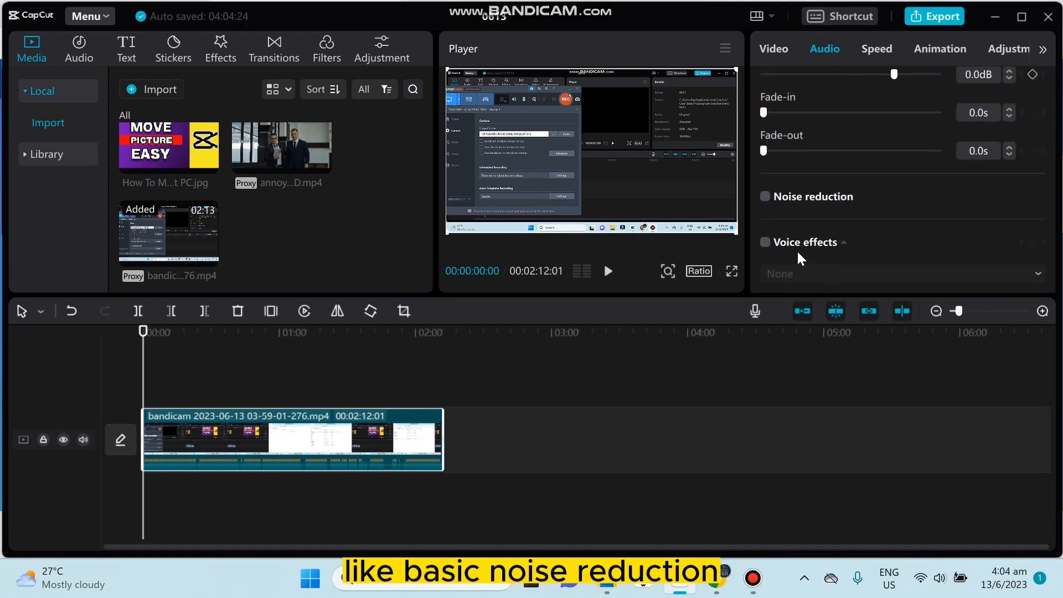
mouse_move(862, 258)
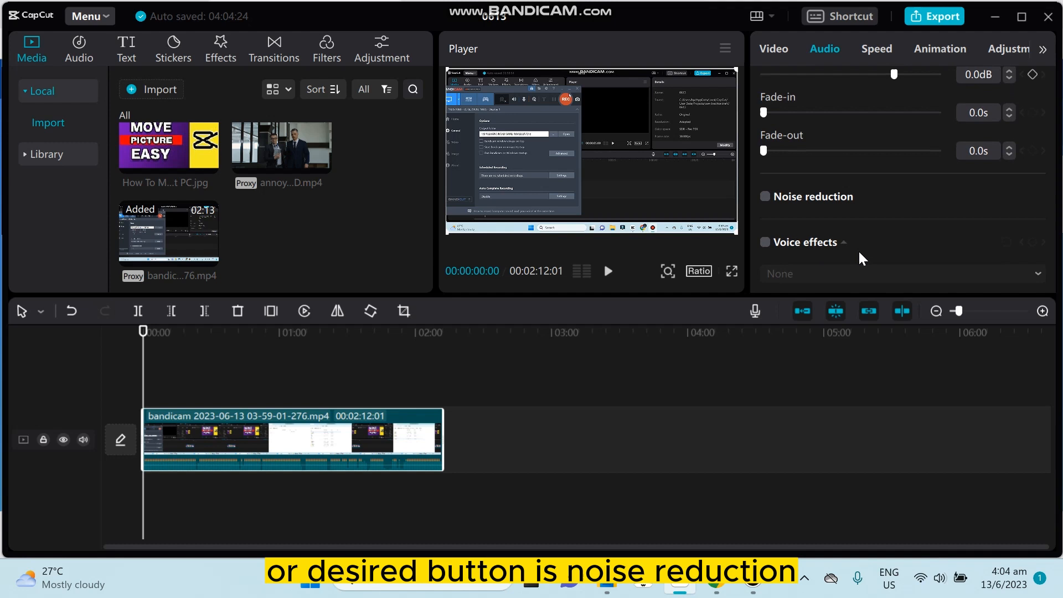
left_click(764, 197)
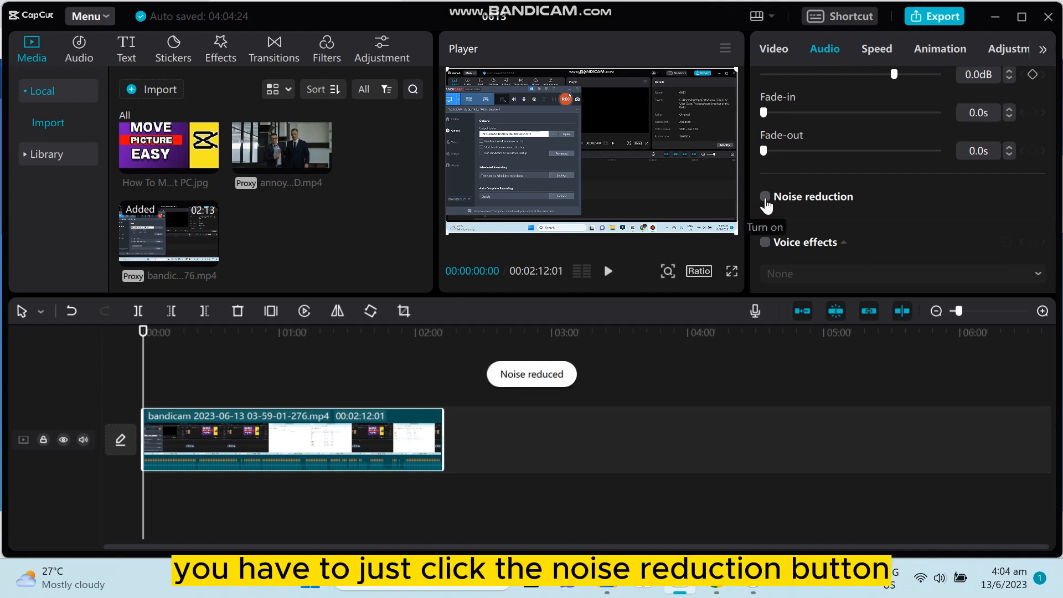
left_click(764, 197)
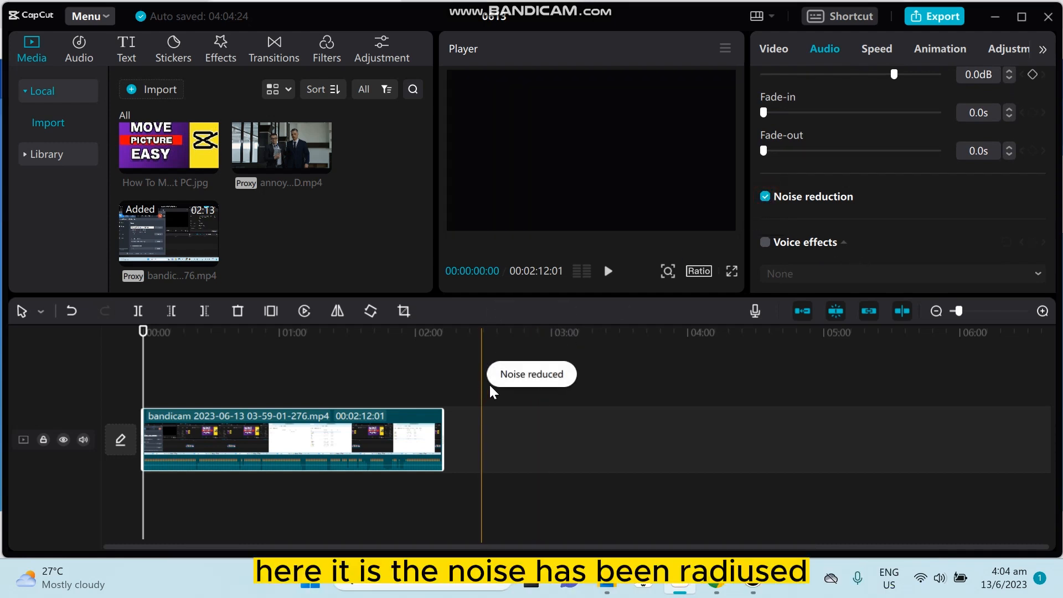